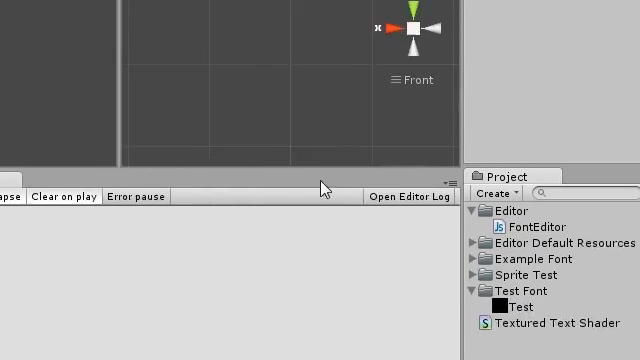
Step: Select the Test font texture and open its Texture Type dropdown in the Inspector
{"action": "left_click", "coordinate": [530, 313]}
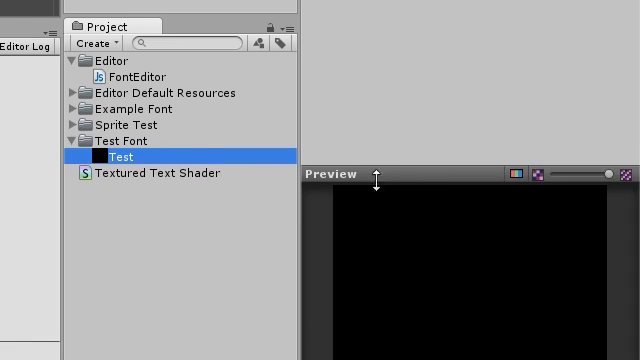
{"action": "left_click", "coordinate": [515, 183]}
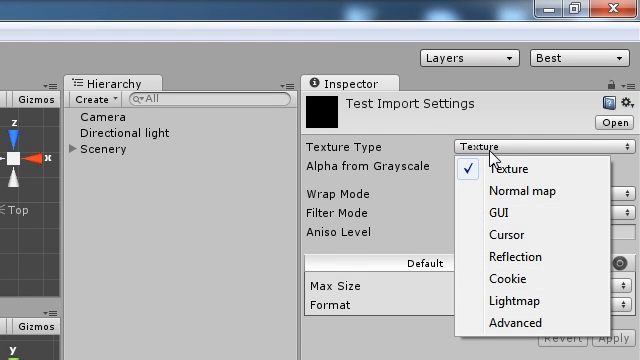
{"action": "left_click", "coordinate": [515, 322]}
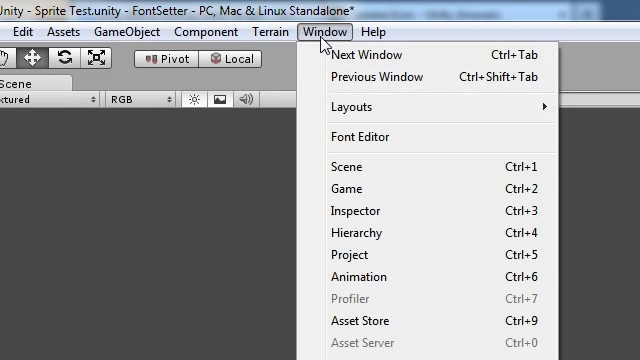
Step: Open the Font Editor window from the Window menu
{"action": "left_click", "coordinate": [356, 136]}
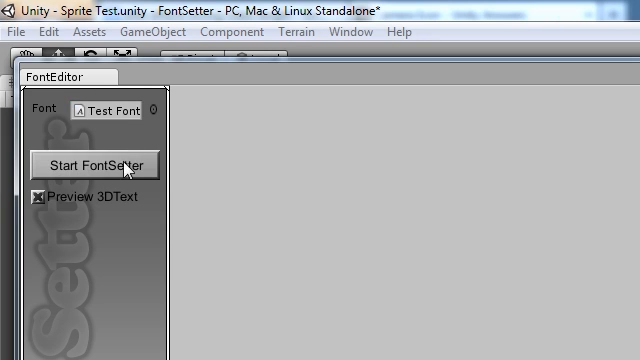
Step: Start FontSetter to load the Test font glyph sheet with zero characters
{"action": "left_click", "coordinate": [95, 164]}
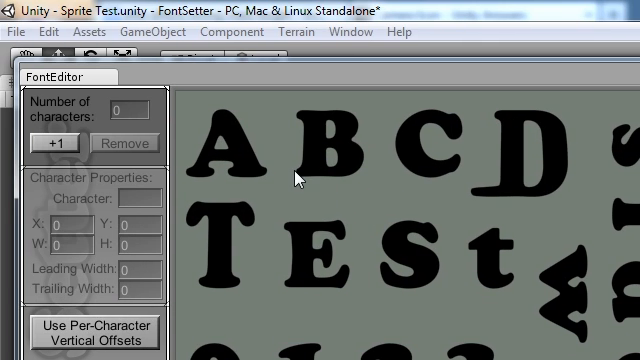
{"action": "scroll", "scroll_direction": "down", "scroll_amount": 3}
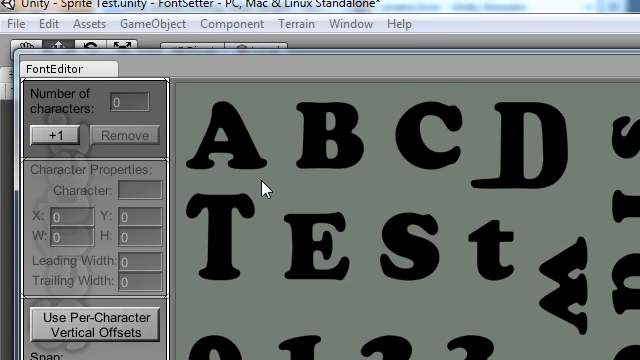
Step: Add a first character rect and label it 'A'
{"action": "left_click", "coordinate": [57, 135]}
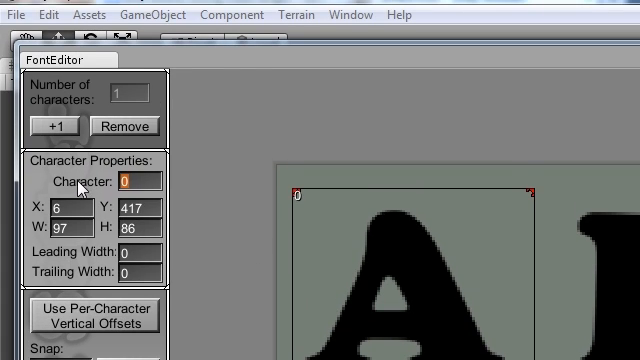
{"action": "type", "text": "A"}
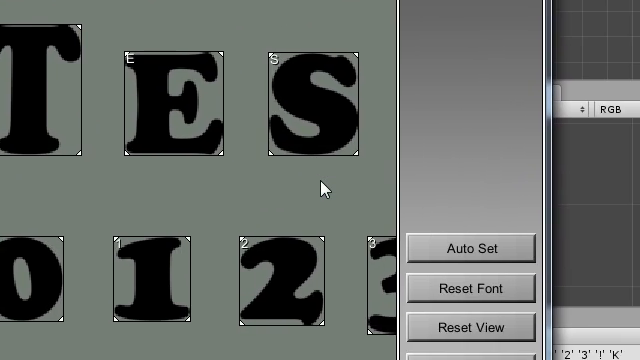
Step: Scroll the Font Editor while framing T, E, S and digits 0–3
{"action": "scroll", "scroll_direction": "down", "scroll_amount": 3}
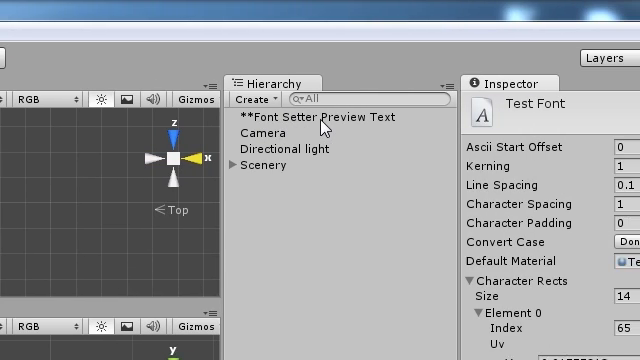
Step: Select Font Setter Preview Text and enter 'BEST ABCD 0123' as its text
{"action": "left_click", "coordinate": [320, 117]}
{"action": "type", "text": "TEST"}
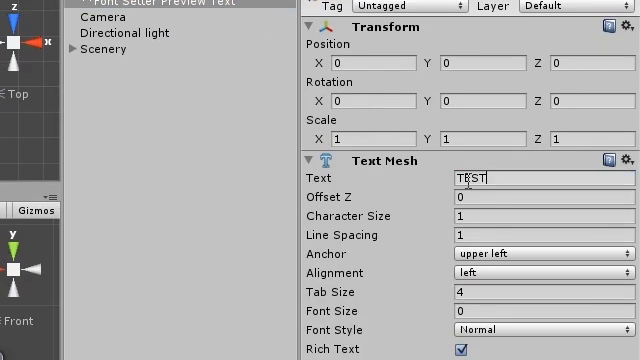
{"action": "type", "text": "BEST ABCD 0123"}
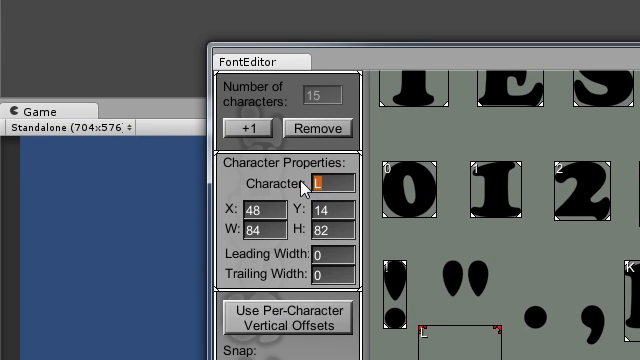
Step: Scroll the Font Editor to the new empty rect below the '!' glyph
{"action": "scroll", "scroll_direction": "down", "scroll_amount": 3}
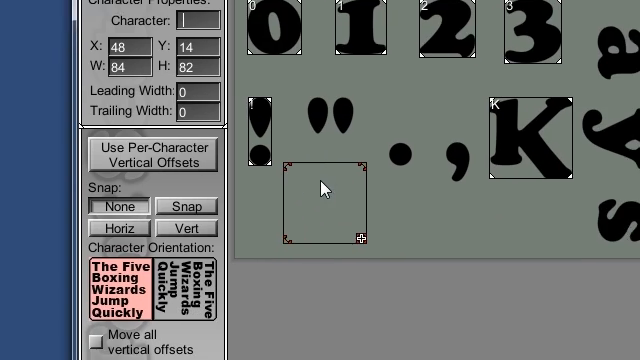